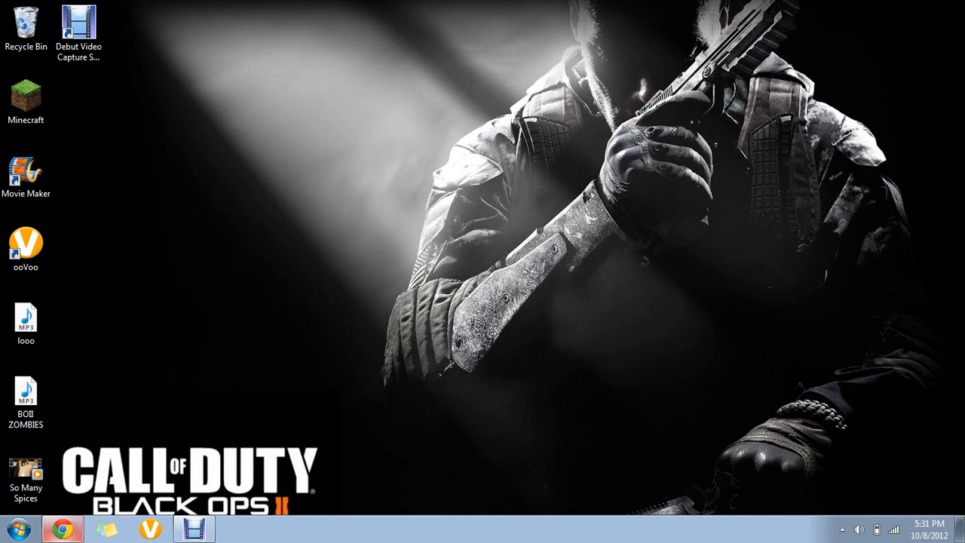
pyautogui.moveTo(90, 102)
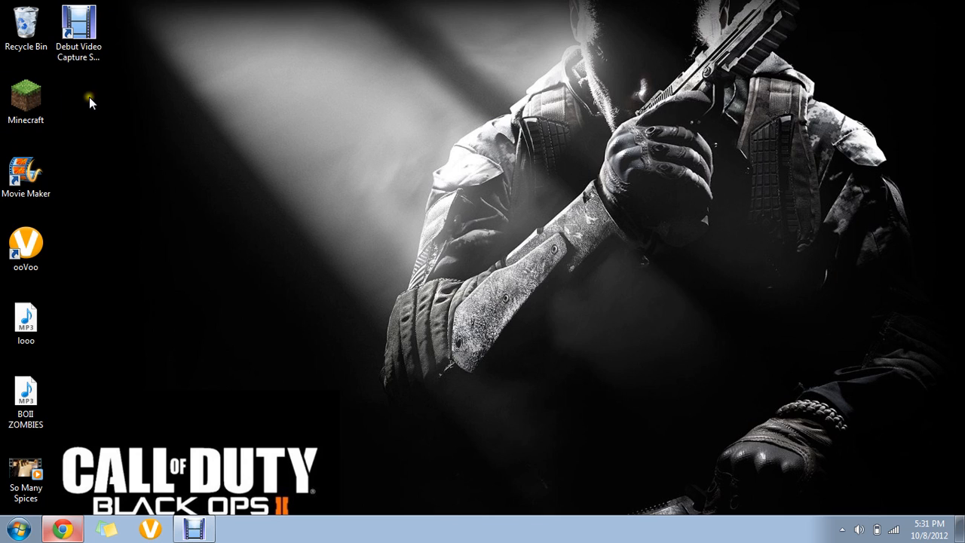
# - Launch Debut Professional from the desktop shortcut and select Screen capture mode
pyautogui.click(78, 26)
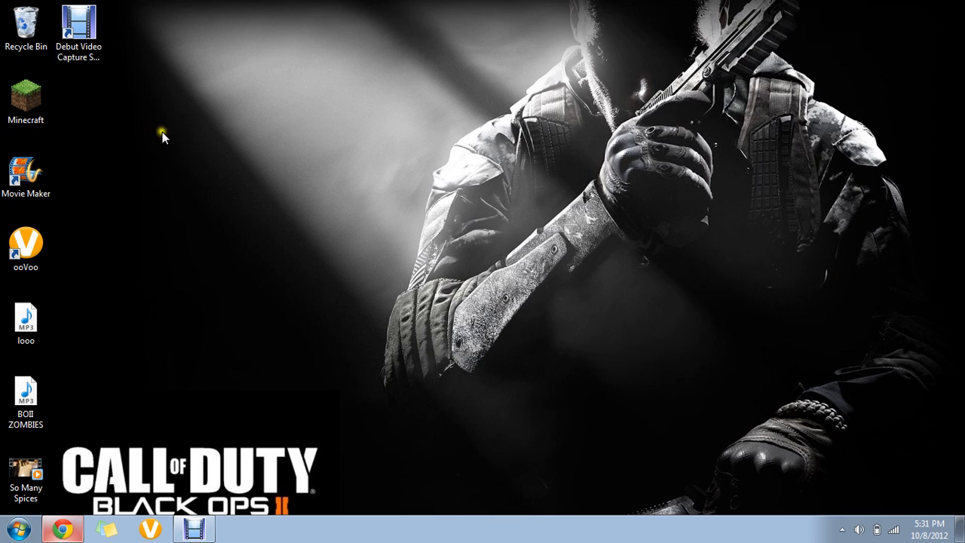
pyautogui.moveTo(426, 337)
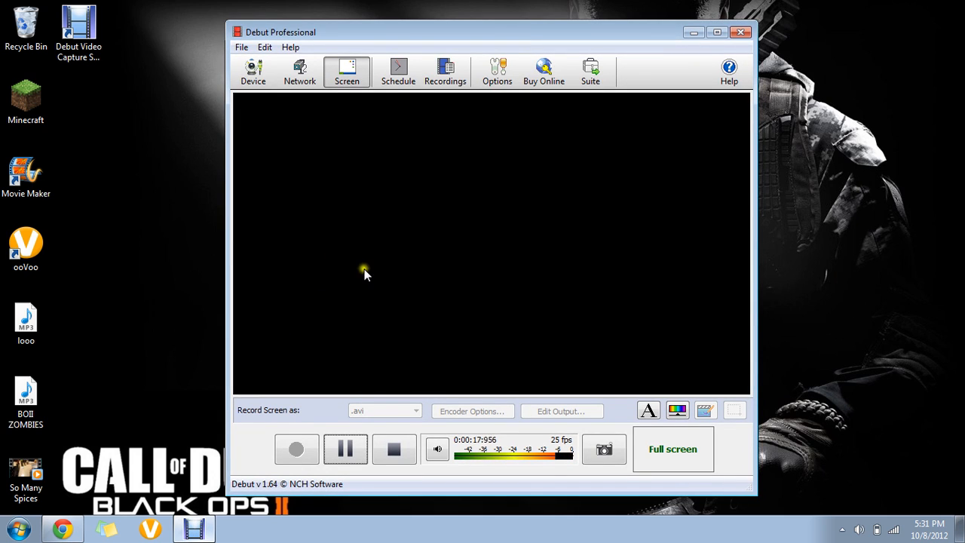
pyautogui.moveTo(349, 250)
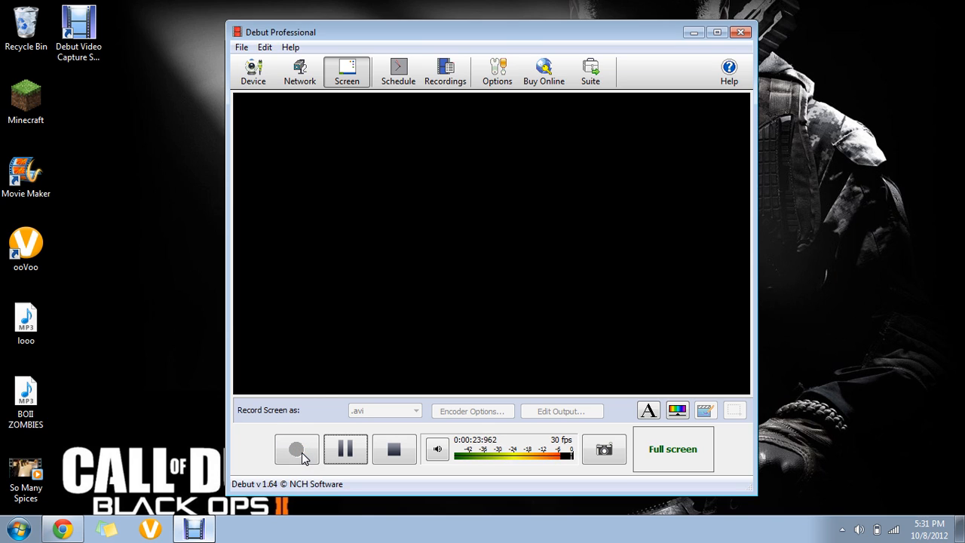
pyautogui.moveTo(336, 232)
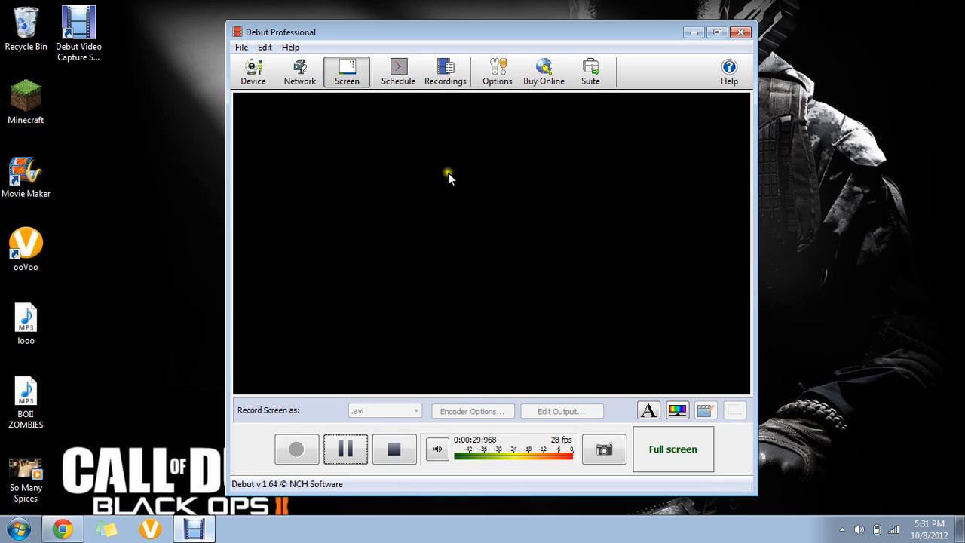
pyautogui.click(445, 72)
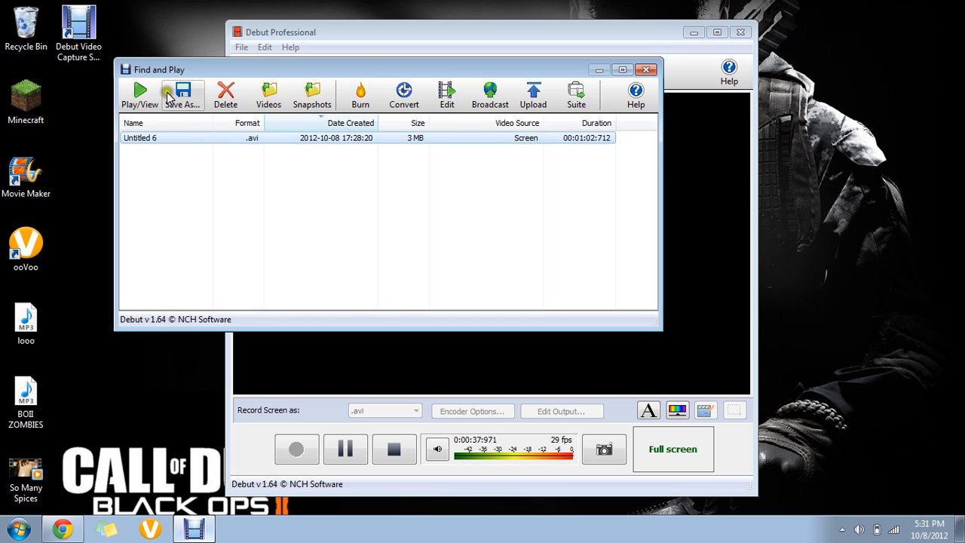
pyautogui.moveTo(110, 240)
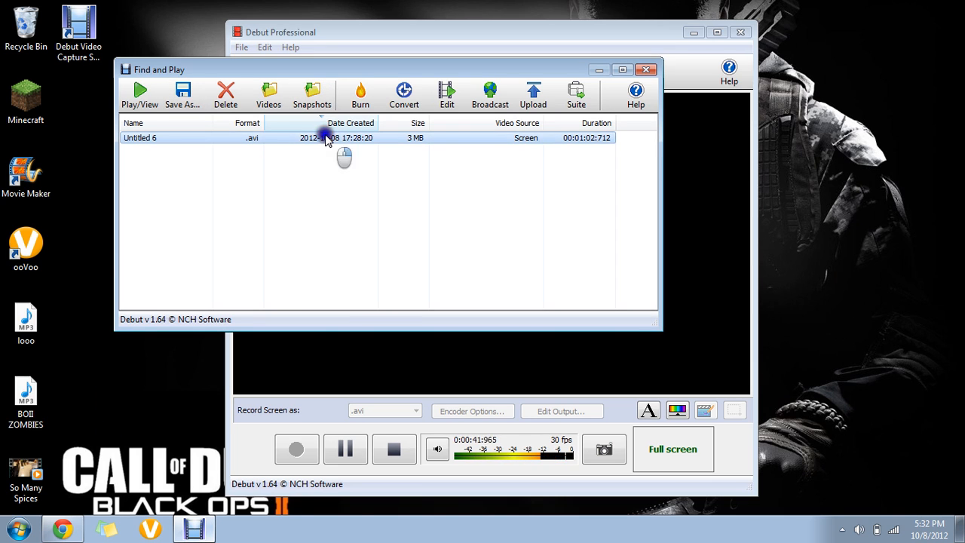
# - Inspect the Untitled 6 screen recording in the Find and Play list
pyautogui.rightClick(325, 137)
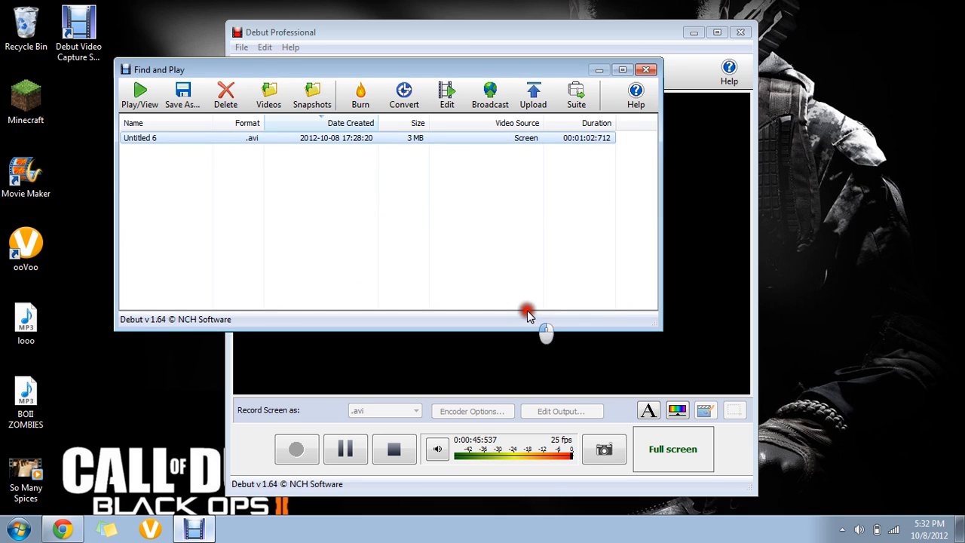
# - Close the Find and Play window and switch to Chrome on the taskbar
pyautogui.click(646, 69)
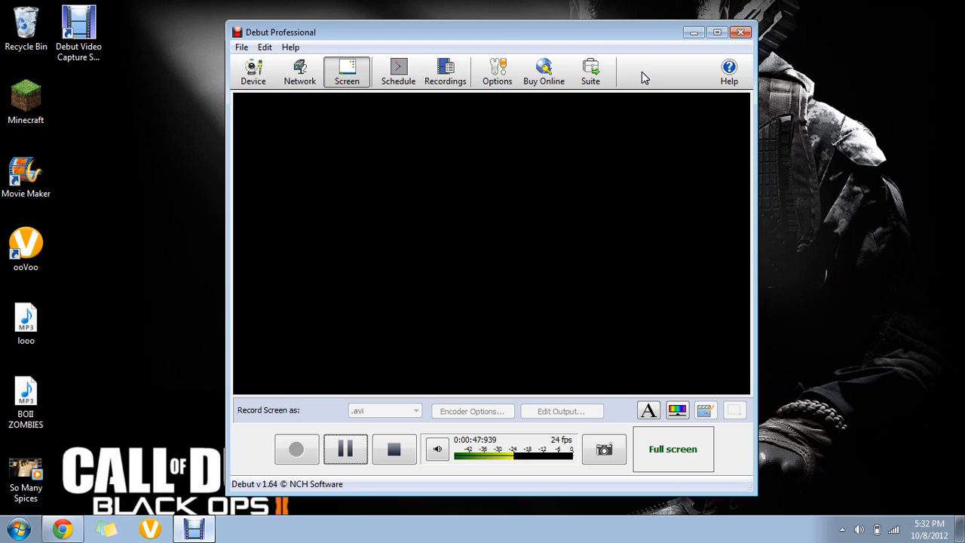
pyautogui.moveTo(49, 494)
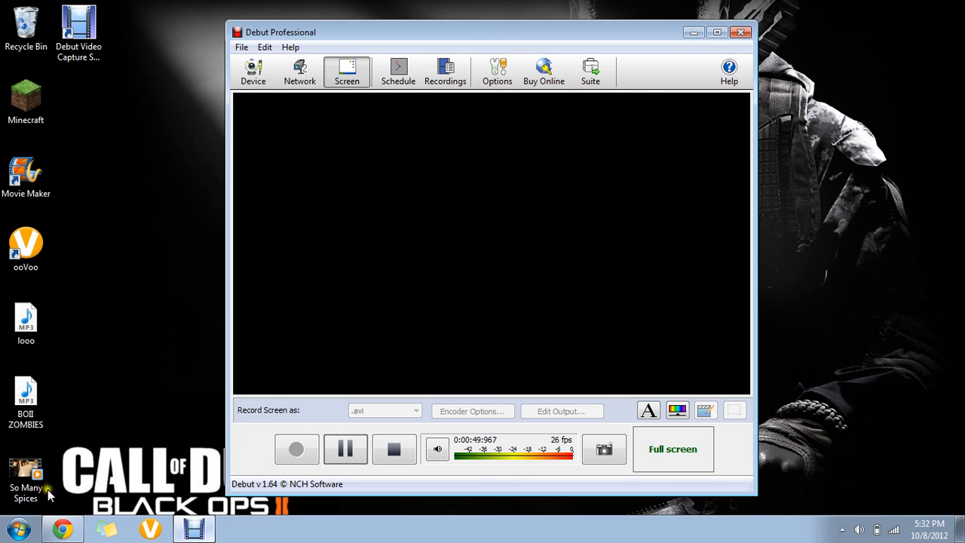
pyautogui.click(18, 528)
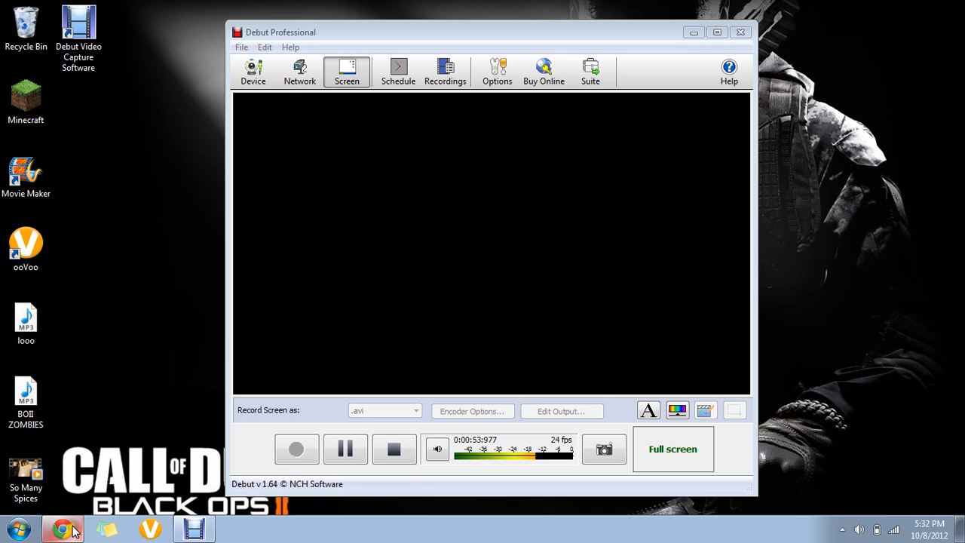
# - Bring up the YouTube upload page offering 'Select files from your computer'
pyautogui.click(62, 528)
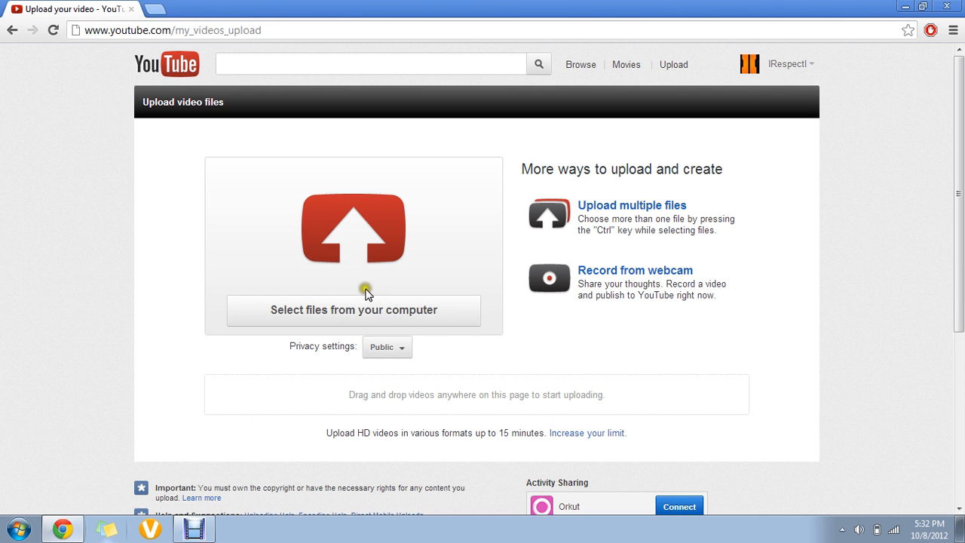
pyautogui.moveTo(119, 278)
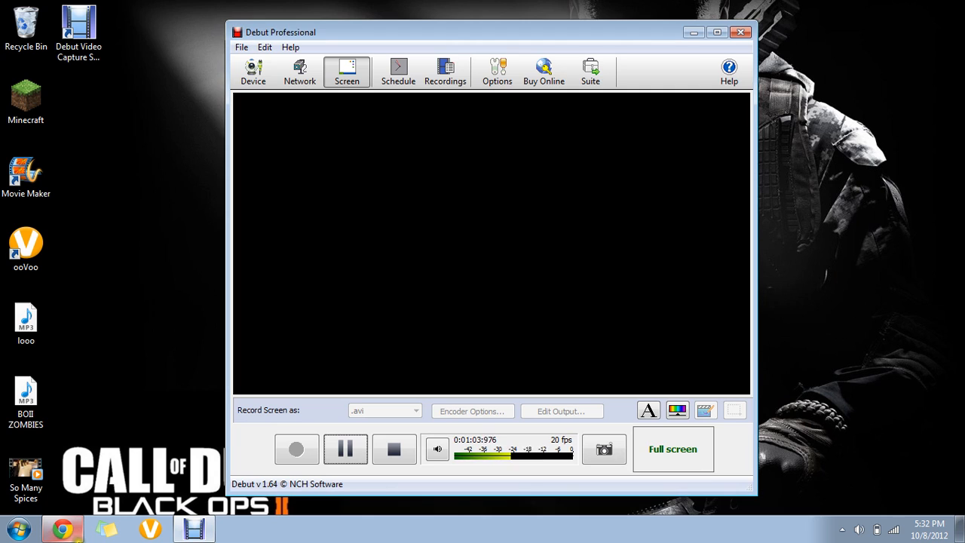
pyautogui.moveTo(98, 324)
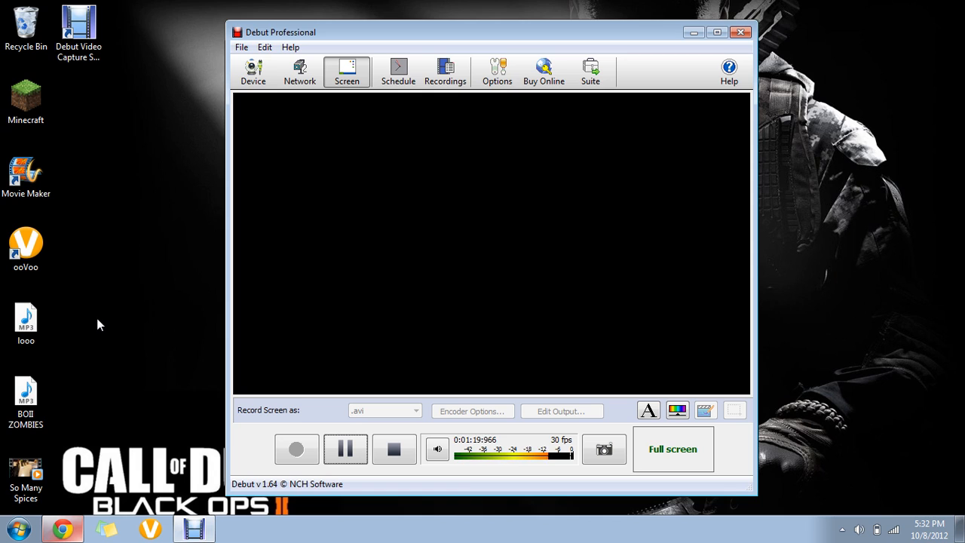
pyautogui.moveTo(558, 144)
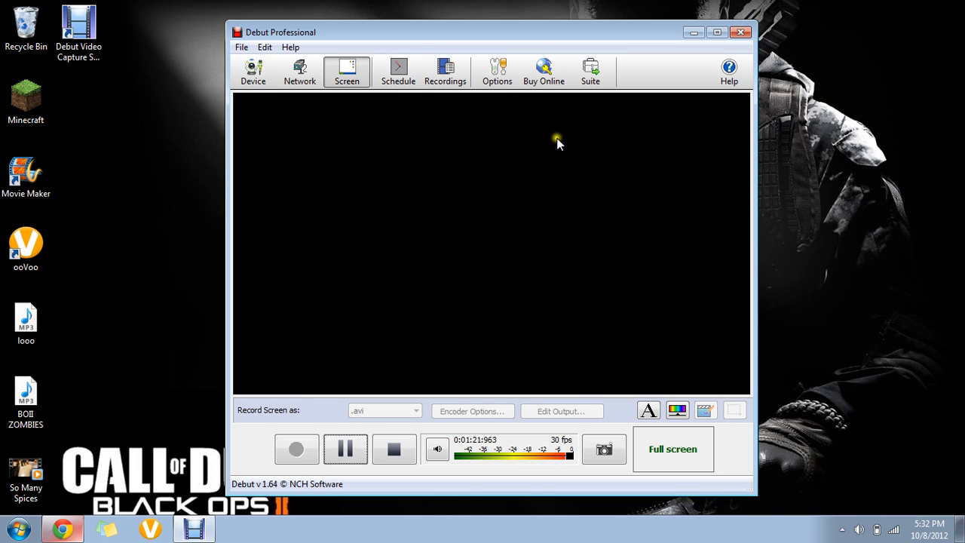
pyautogui.moveTo(149, 207)
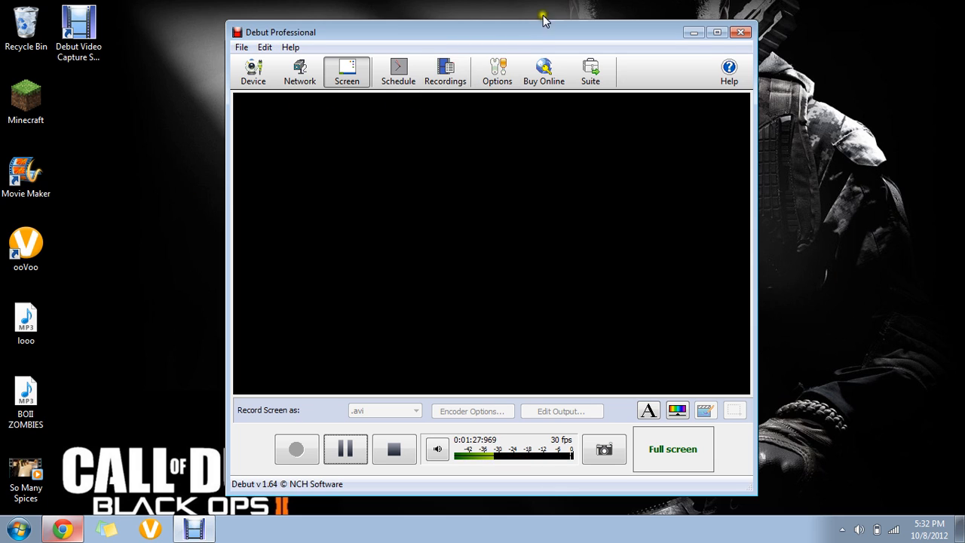
pyautogui.moveTo(616, 90)
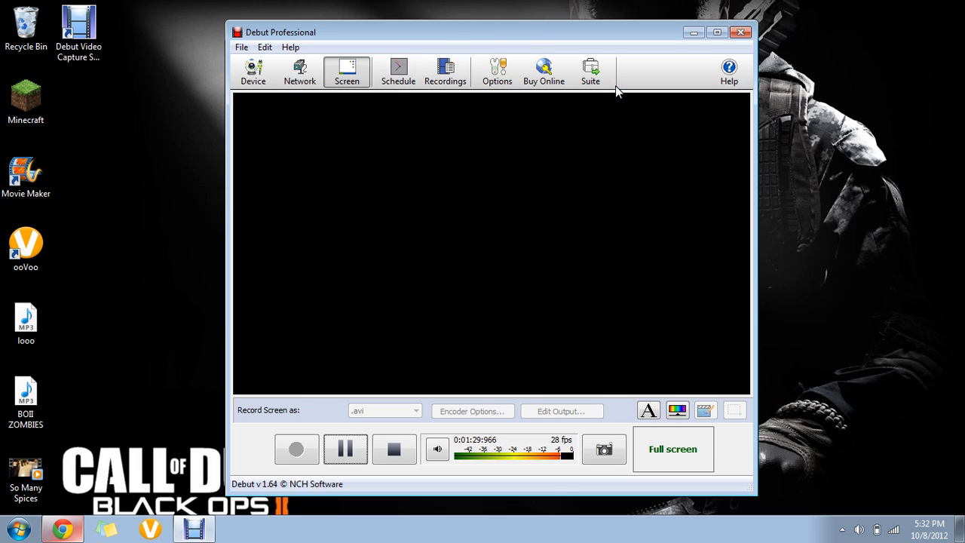
pyautogui.moveTo(341, 476)
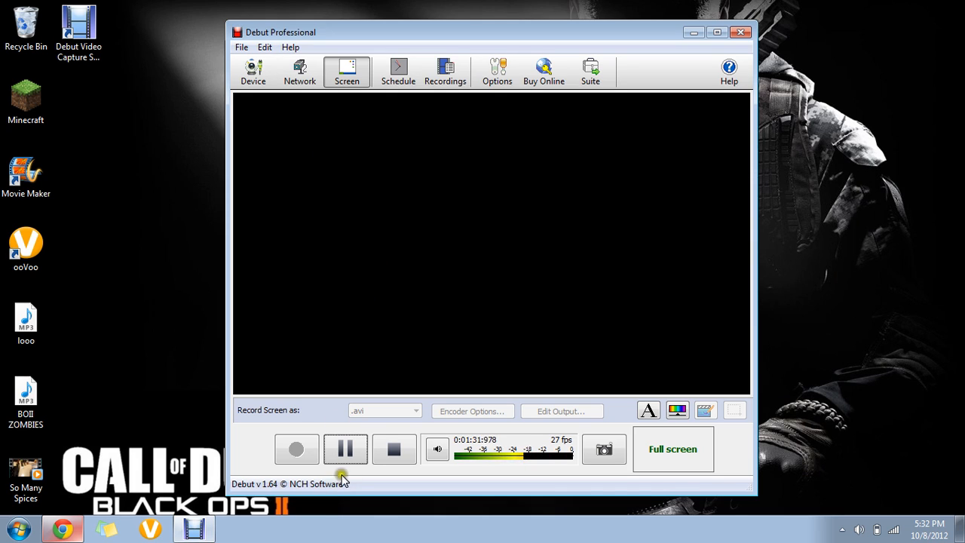